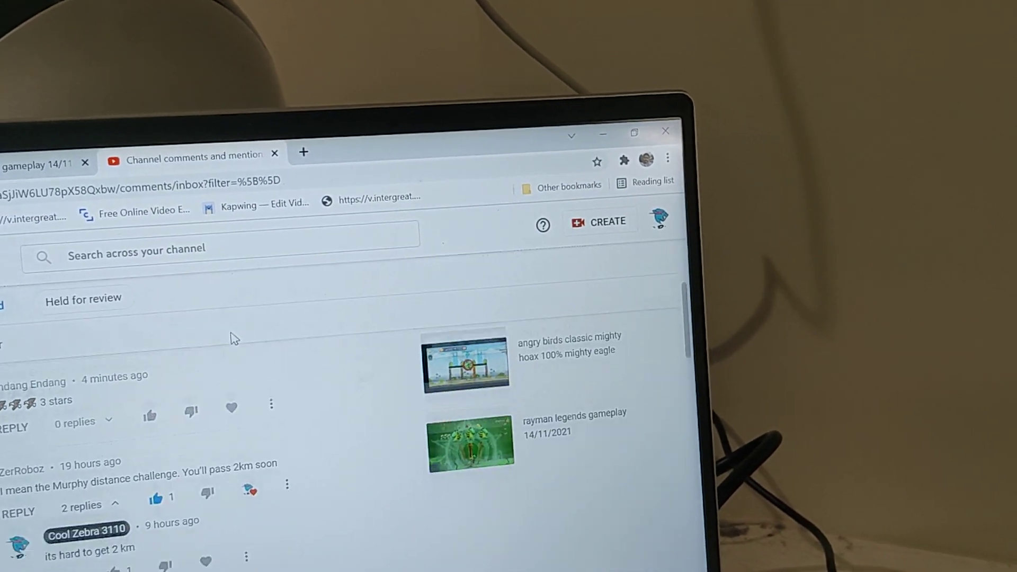
Scroll through the channel comments and mentions list
{"action": "scroll", "scroll_direction": "down", "scroll_amount": 3}
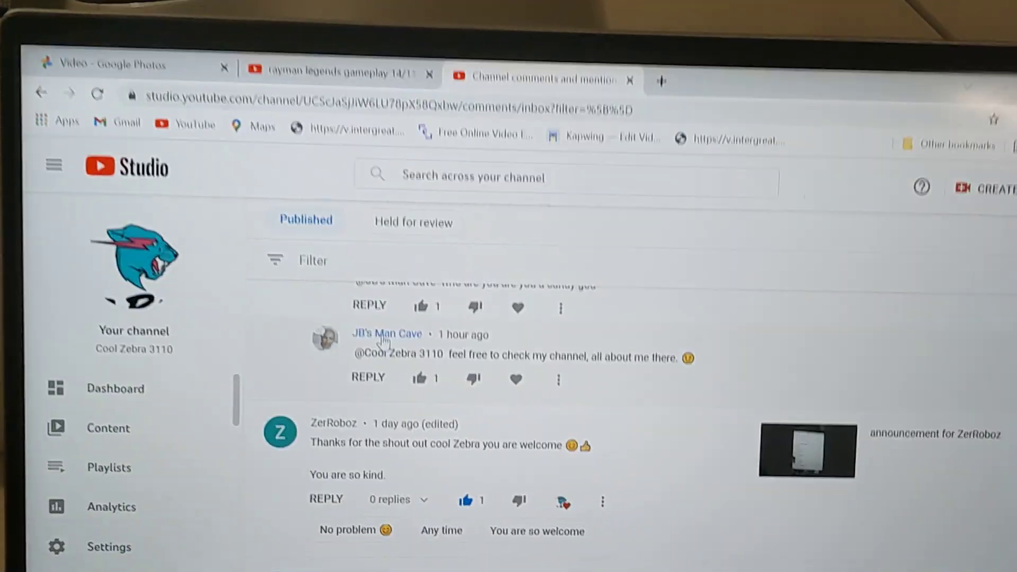
{"action": "scroll", "scroll_direction": "down", "scroll_amount": 3}
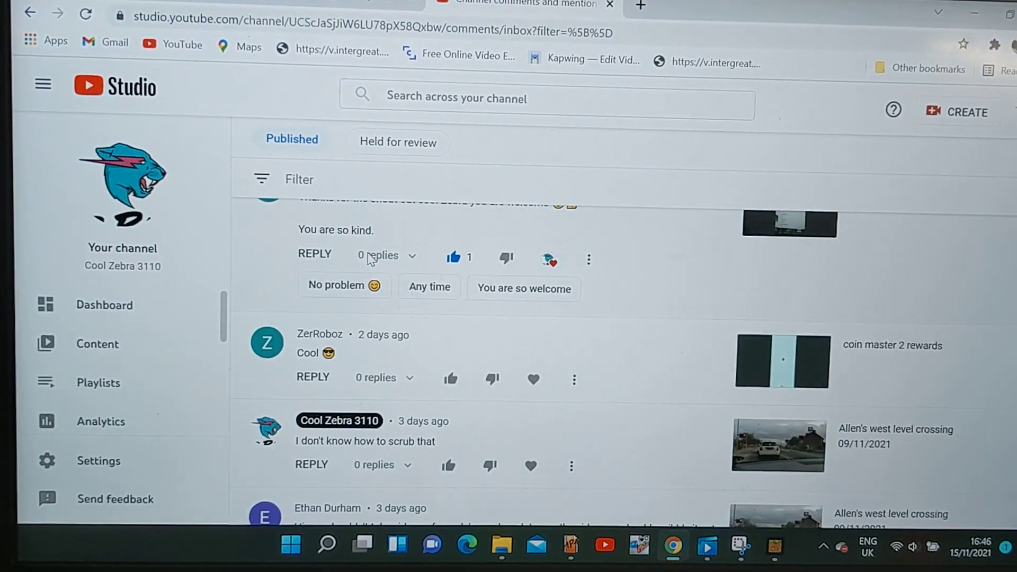
{"action": "scroll", "scroll_direction": "down", "scroll_amount": 3}
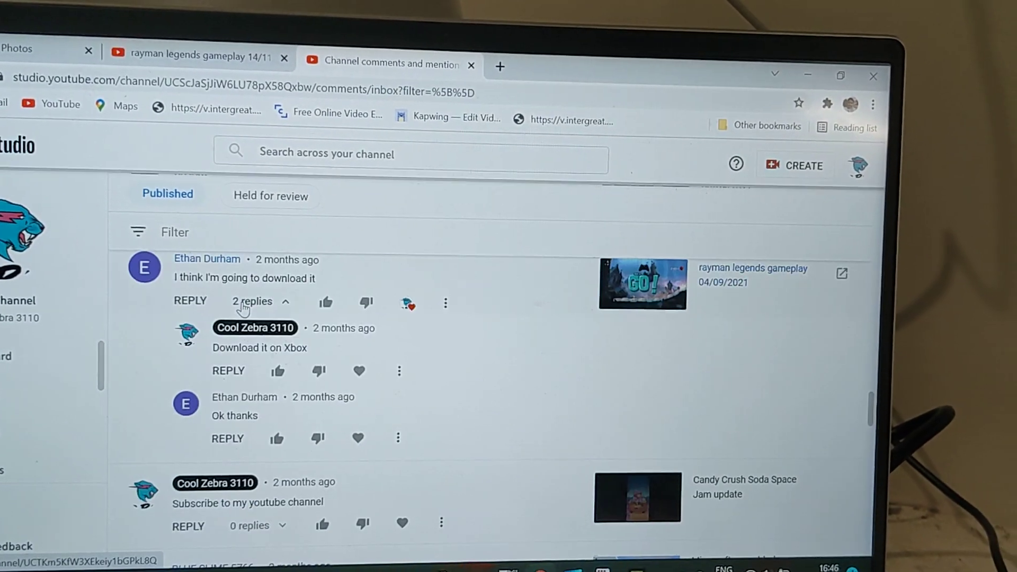
{"action": "scroll", "scroll_direction": "down", "scroll_amount": 3}
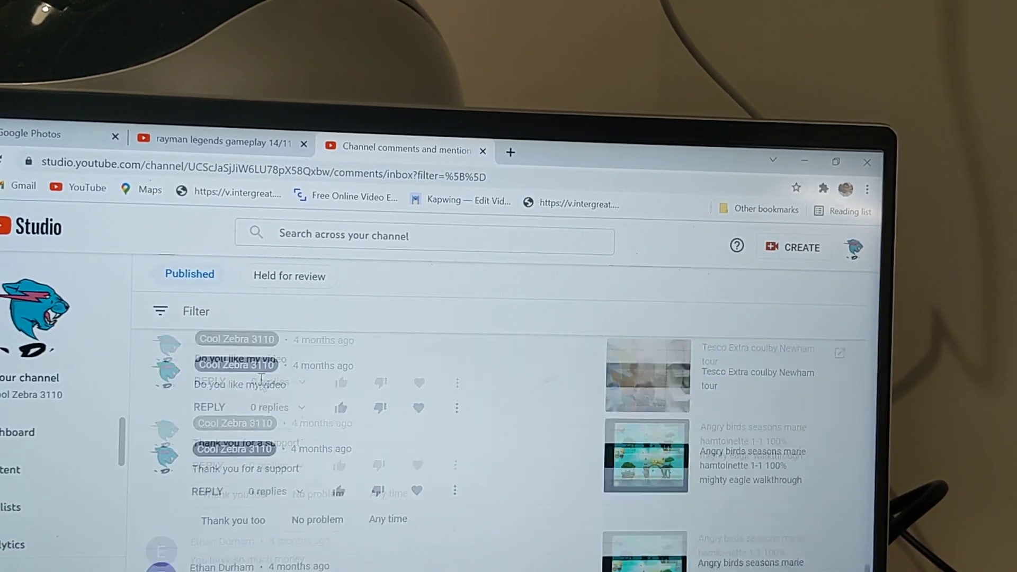
{"action": "scroll", "scroll_direction": "down", "scroll_amount": 3}
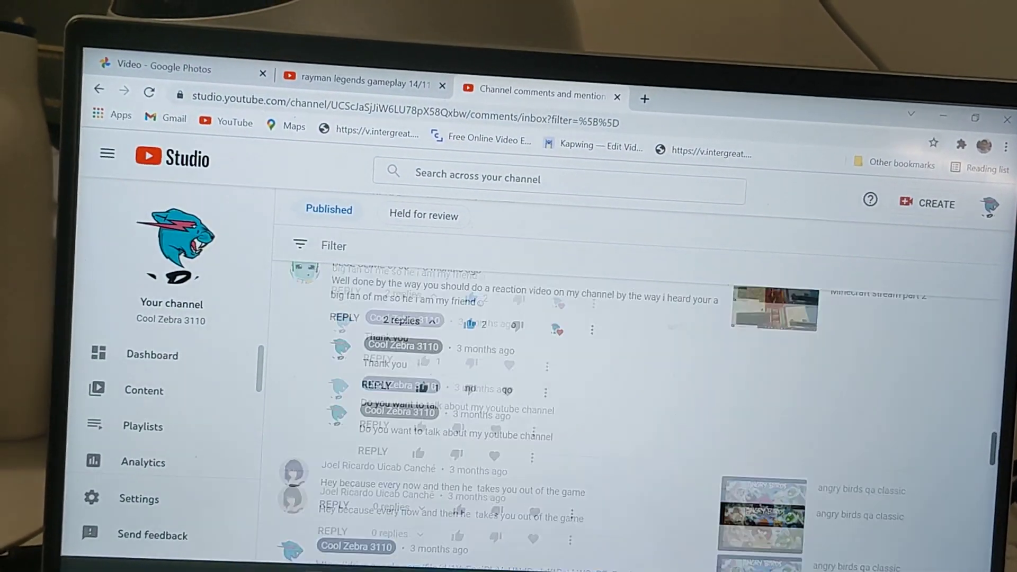
{"action": "scroll", "scroll_direction": "down", "scroll_amount": 3}
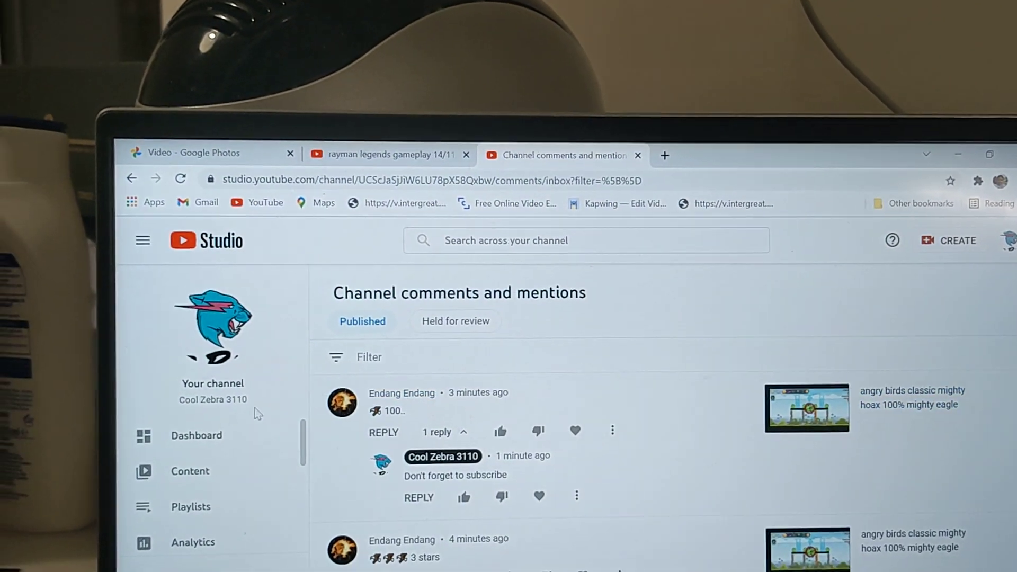
Return to the Dashboard and scroll down to Top videos and latest comments
{"action": "left_click", "coordinate": [196, 435]}
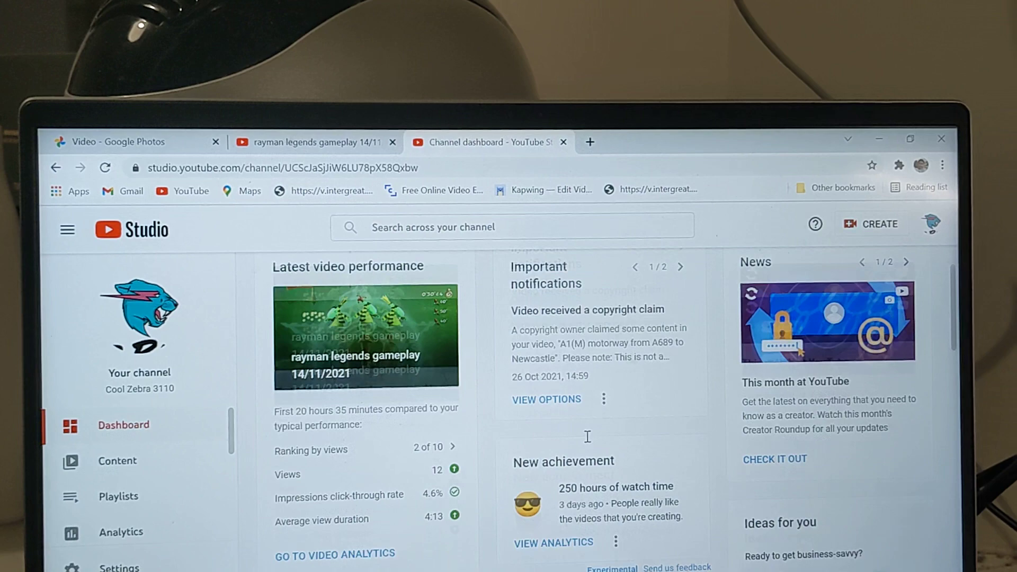
{"action": "scroll", "scroll_direction": "down", "scroll_amount": 3}
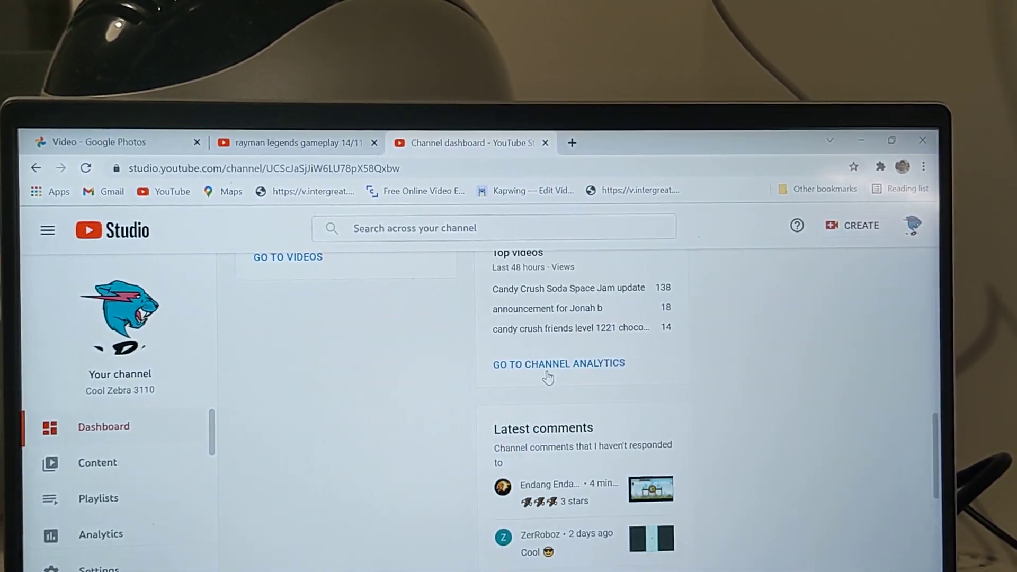
Open Channel Analytics and scroll the Overview showing 6,142 views in 28 days
{"action": "left_click", "coordinate": [558, 364]}
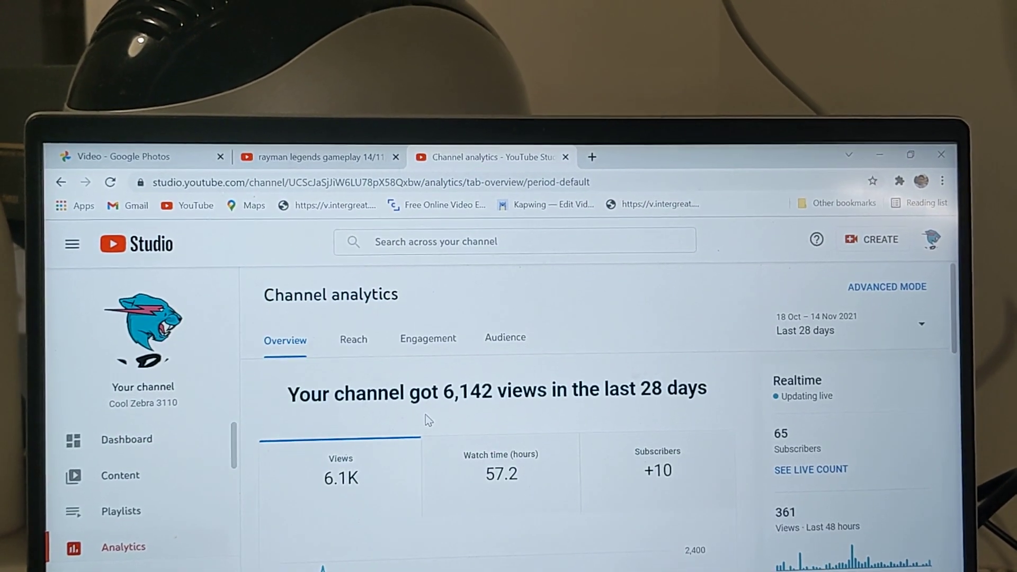
{"action": "scroll", "scroll_direction": "down", "scroll_amount": 3}
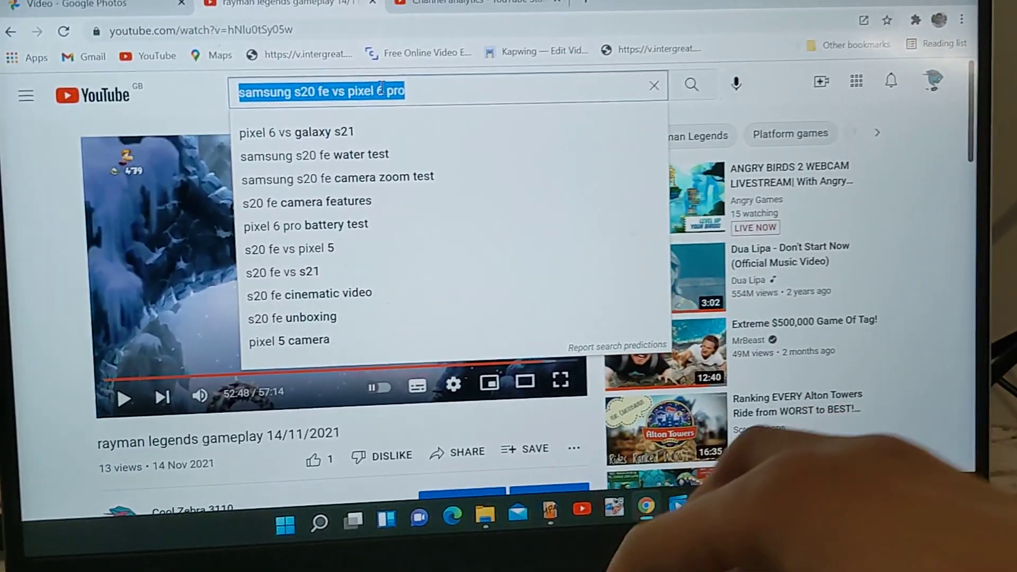
Search YouTube for 'nova rayman legends' via the 'nova' suggestion
{"action": "type", "text": "n"}
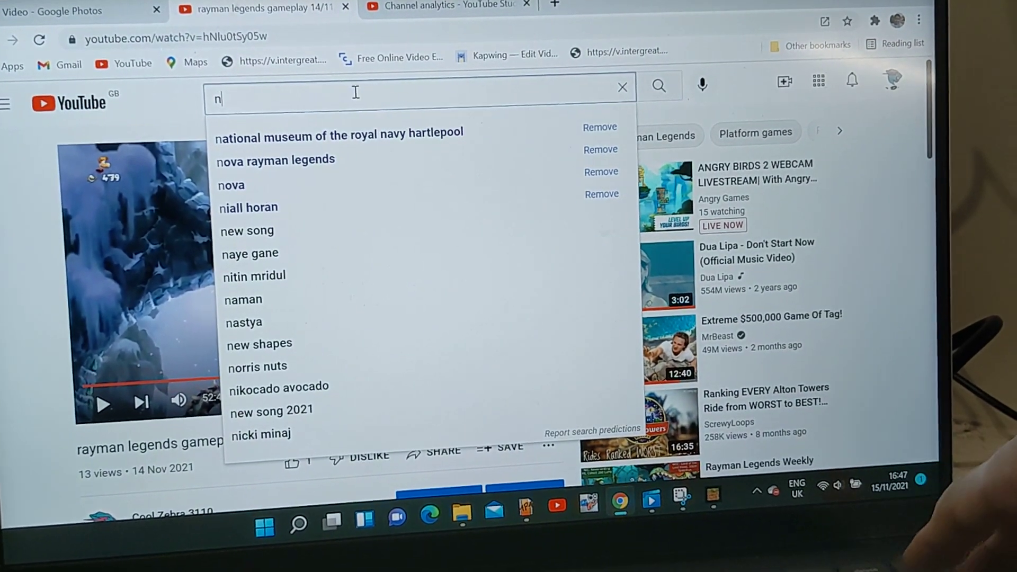
{"action": "left_click", "coordinate": [231, 186]}
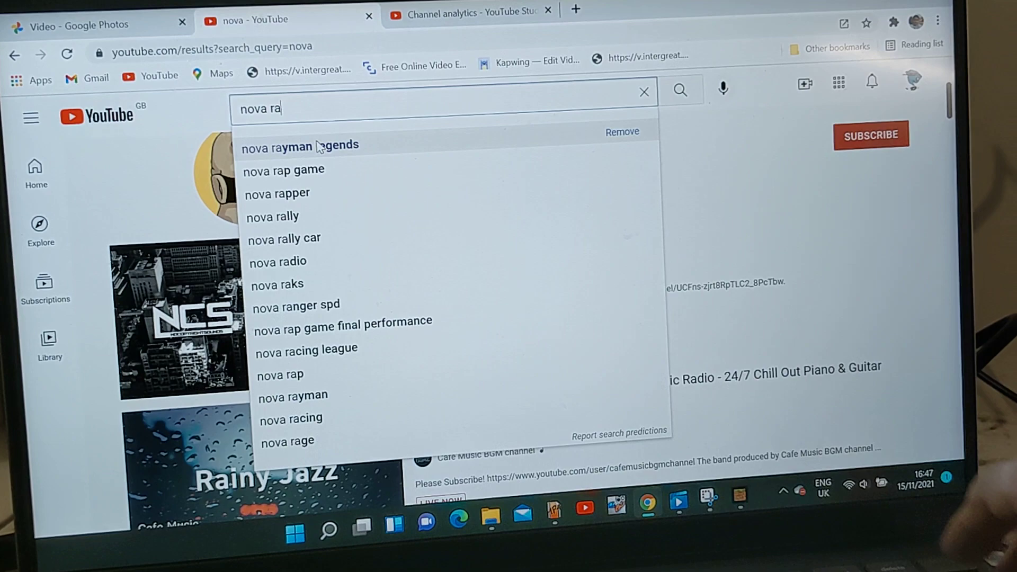
{"action": "left_click", "coordinate": [299, 145]}
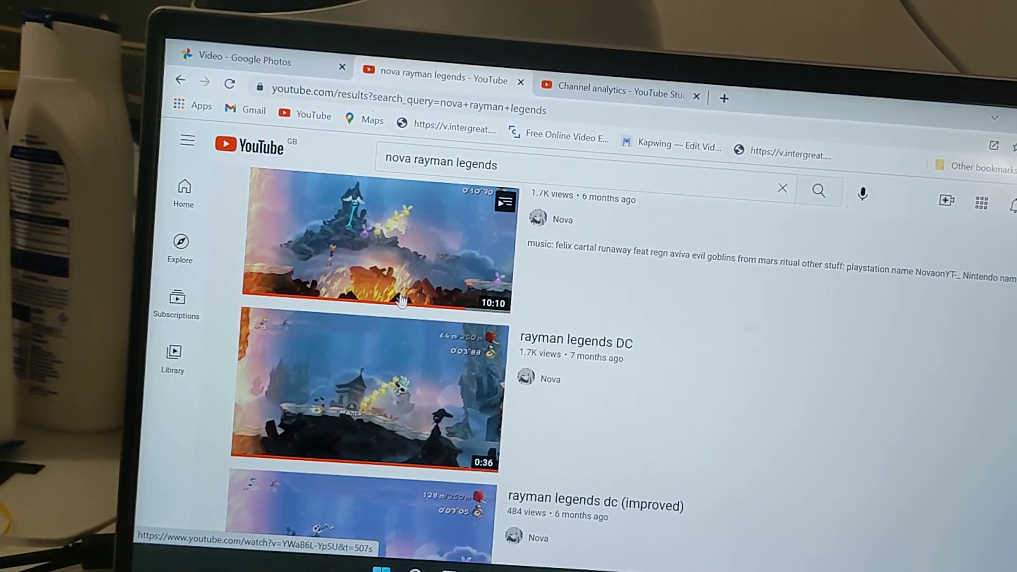
{"action": "left_click", "coordinate": [367, 386]}
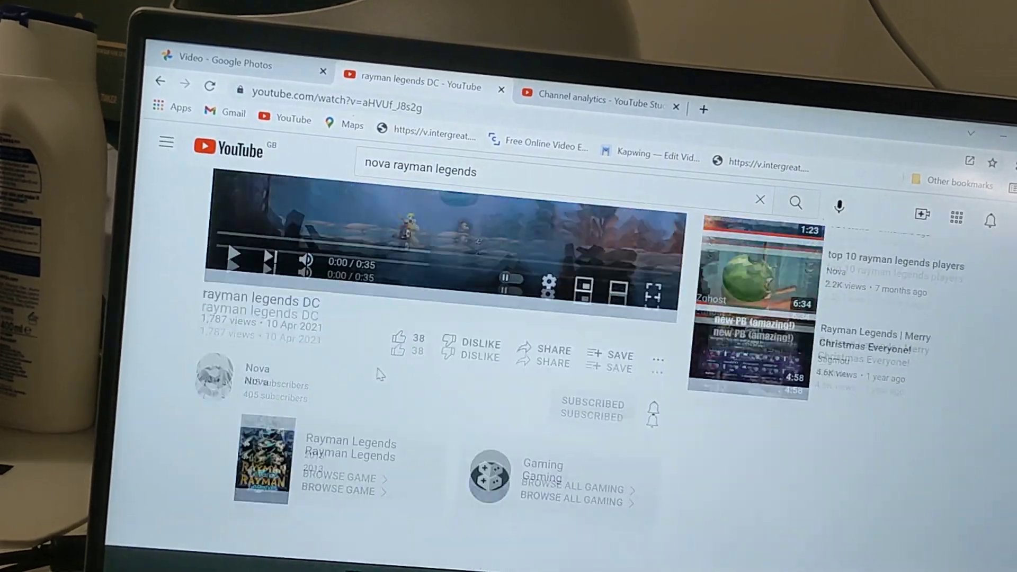
{"action": "left_click", "coordinate": [257, 370]}
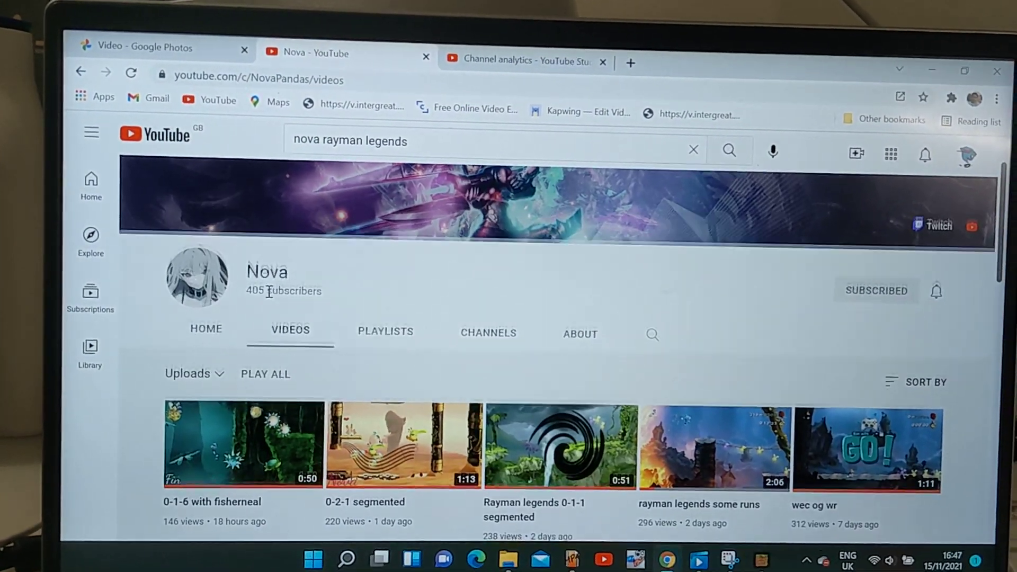
{"action": "scroll", "scroll_direction": "down", "scroll_amount": 3}
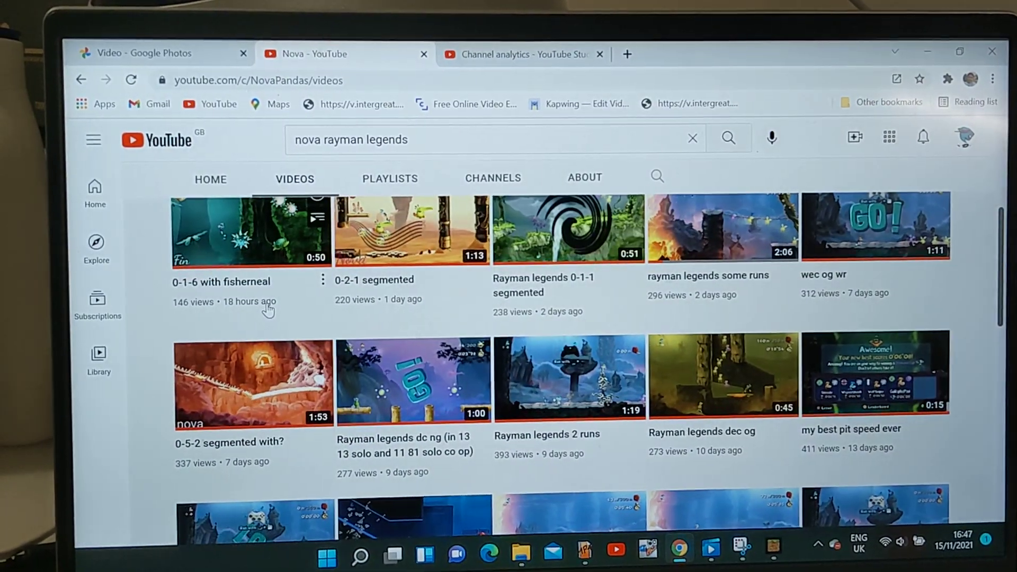